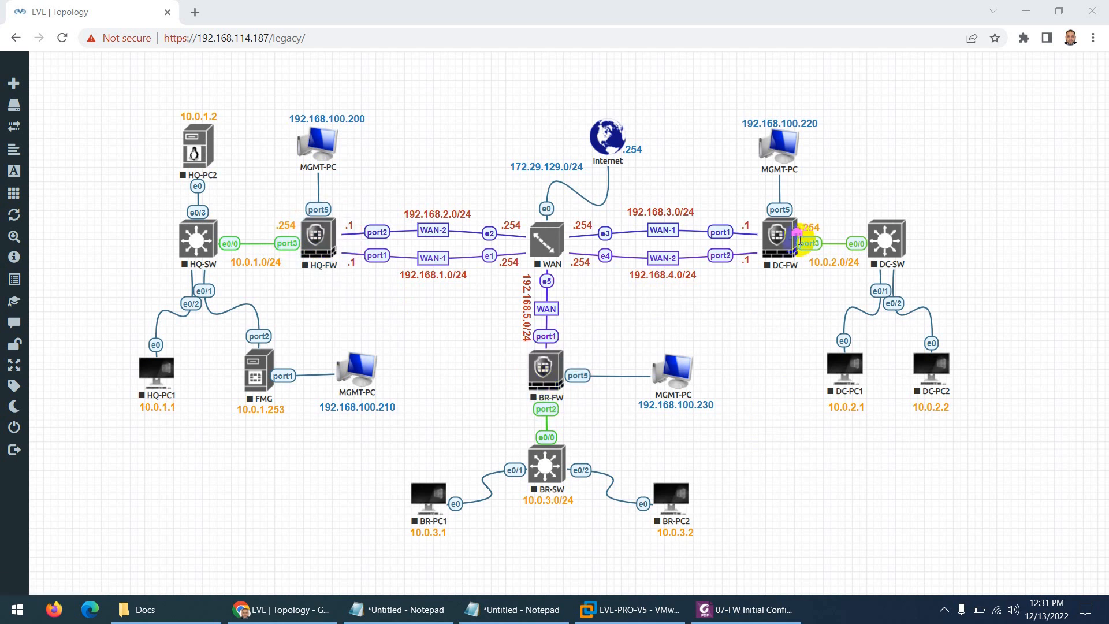
# Step: Draw an annotation circle around the DC-FW data center firewall node
pyautogui.click(781, 236)
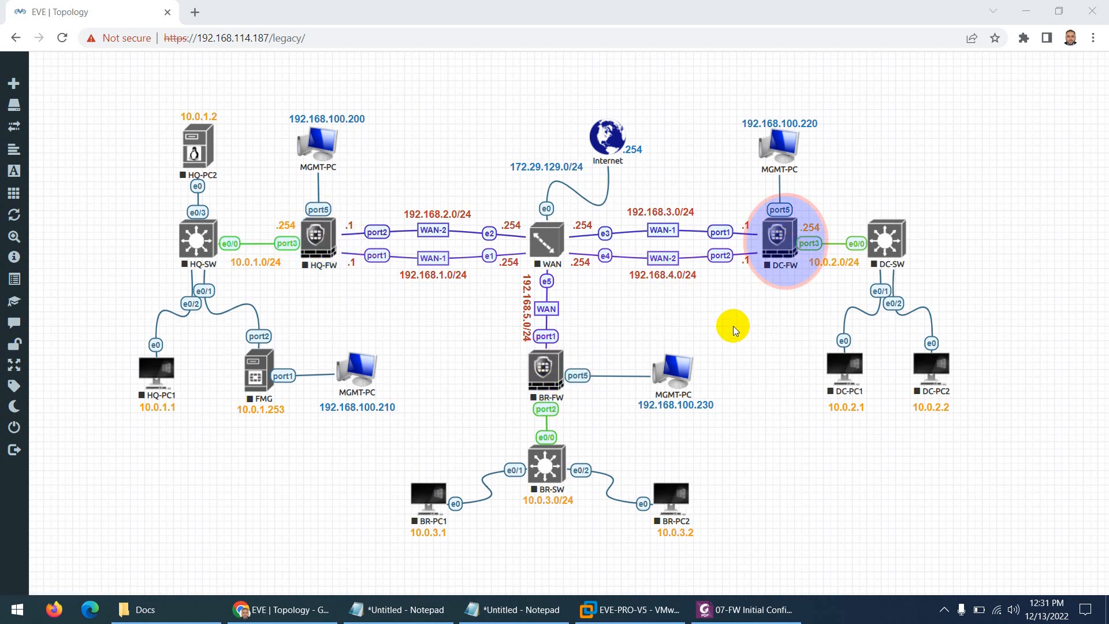
# Step: Finish marking the topology, then clear all drawn annotations from the lab view
pyautogui.click(778, 244)
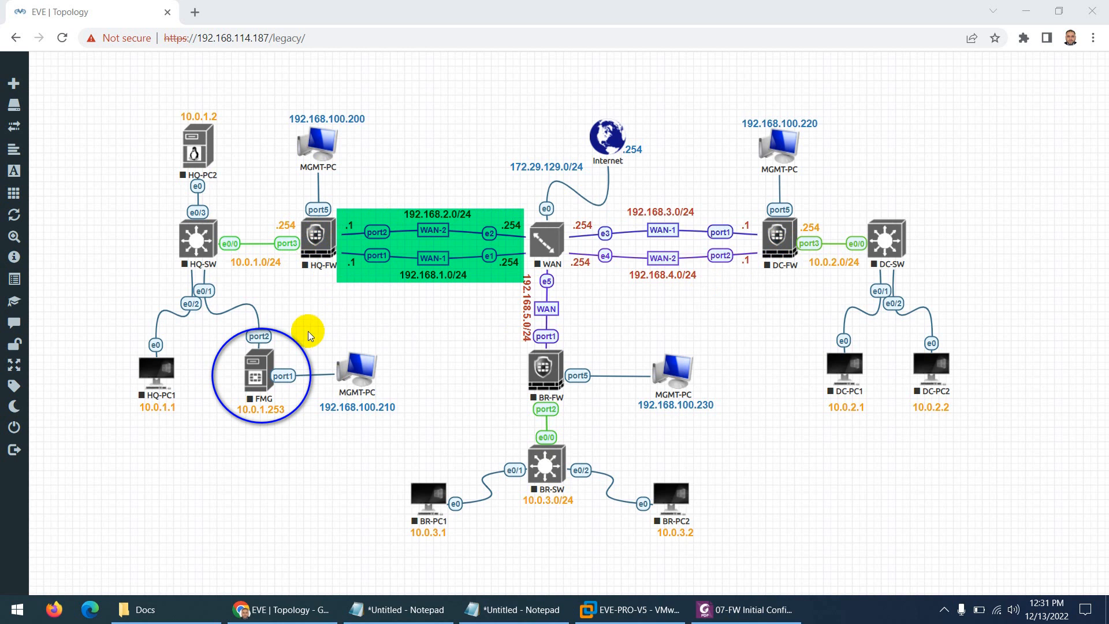
pyautogui.moveTo(272, 367)
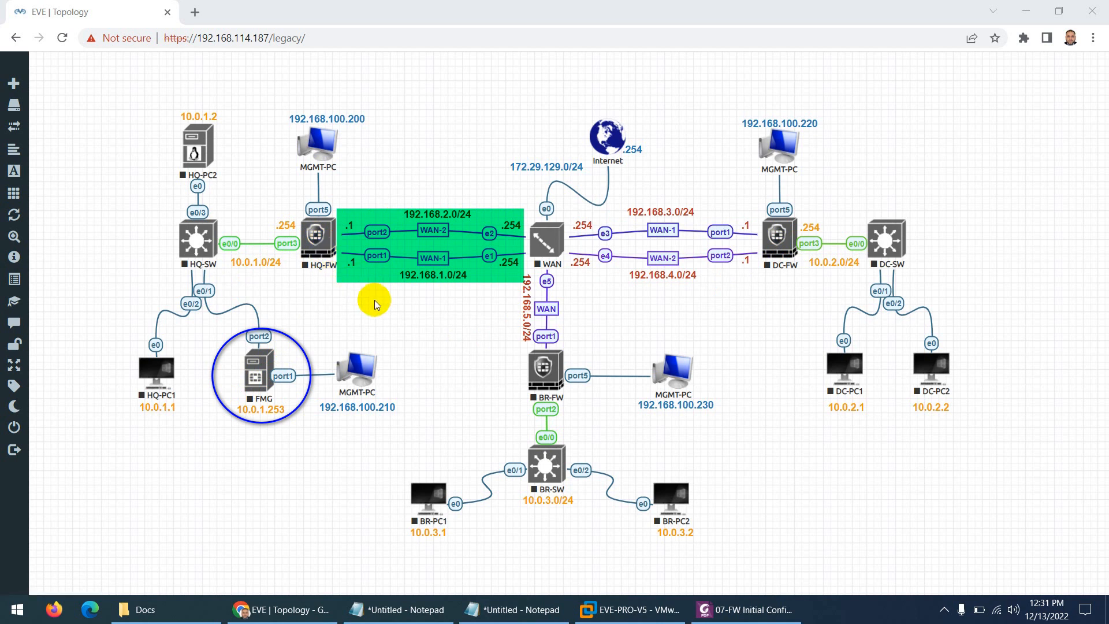
pyautogui.click(374, 305)
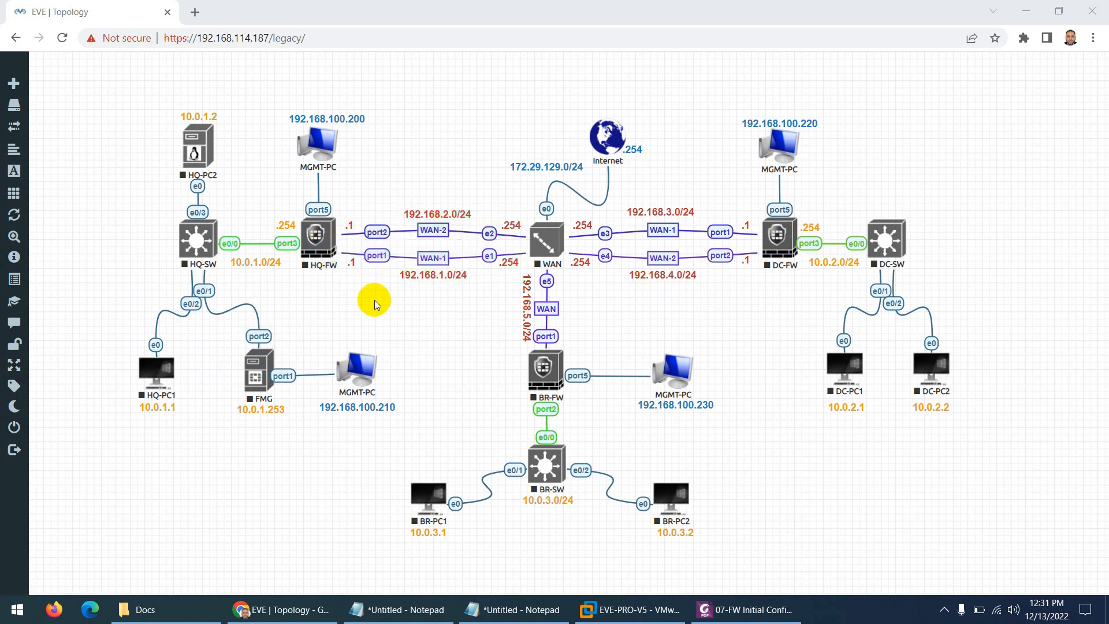